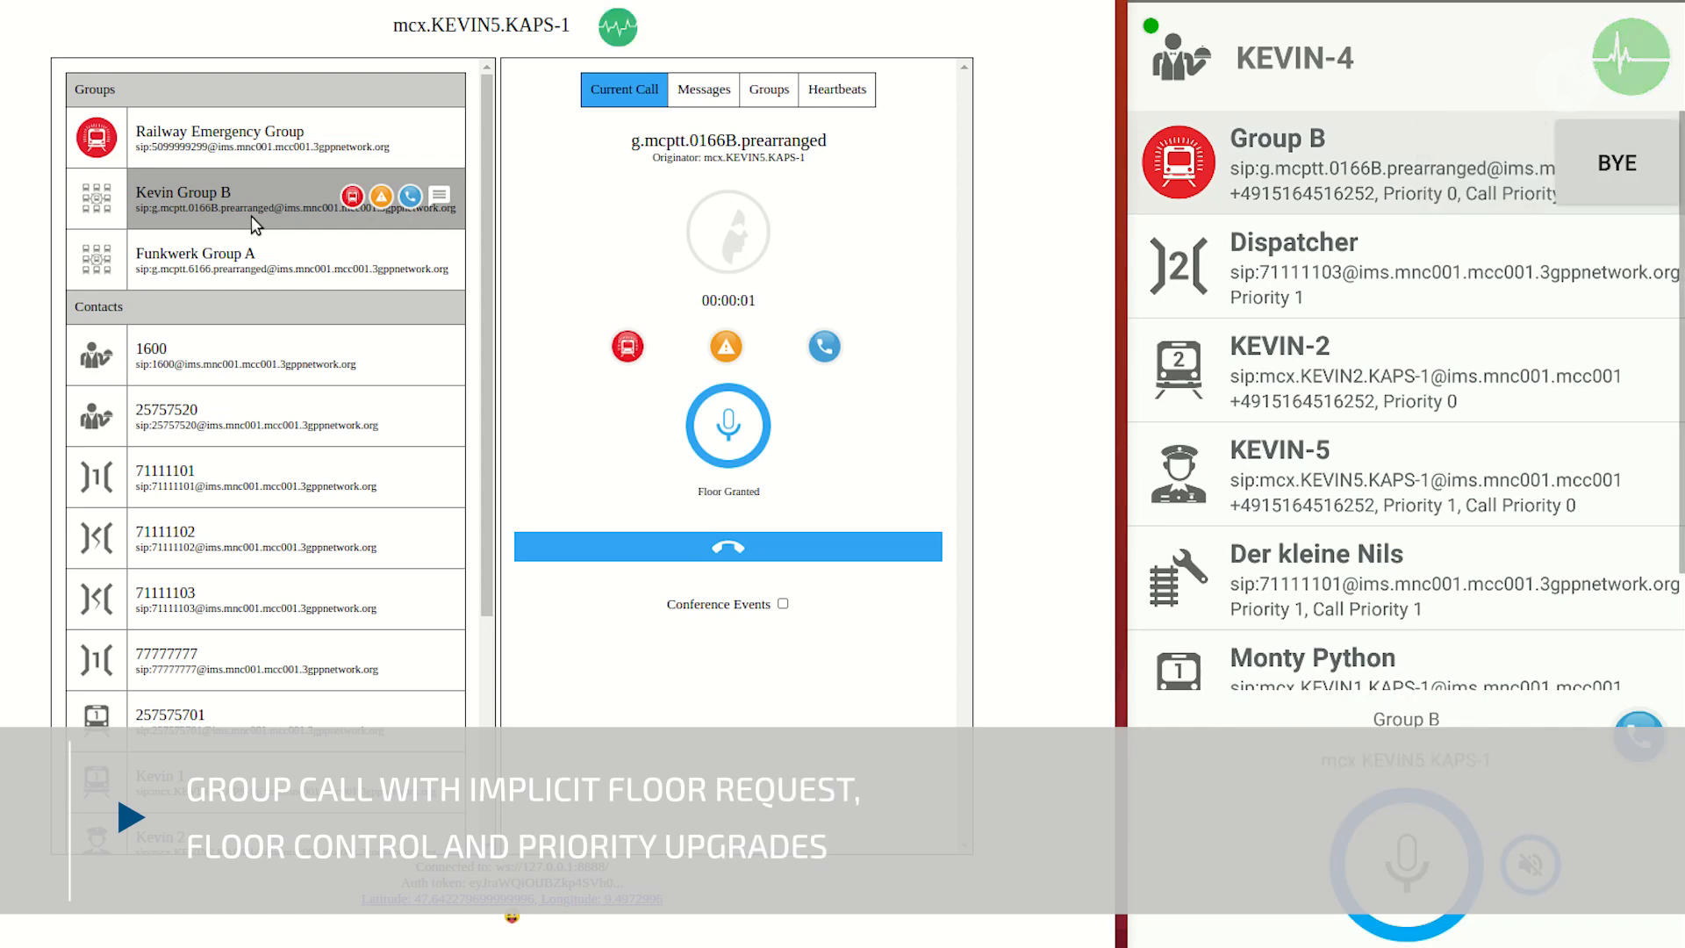
Release and re-request the floor, list participants via Conference Events, then hang up
click(728, 423)
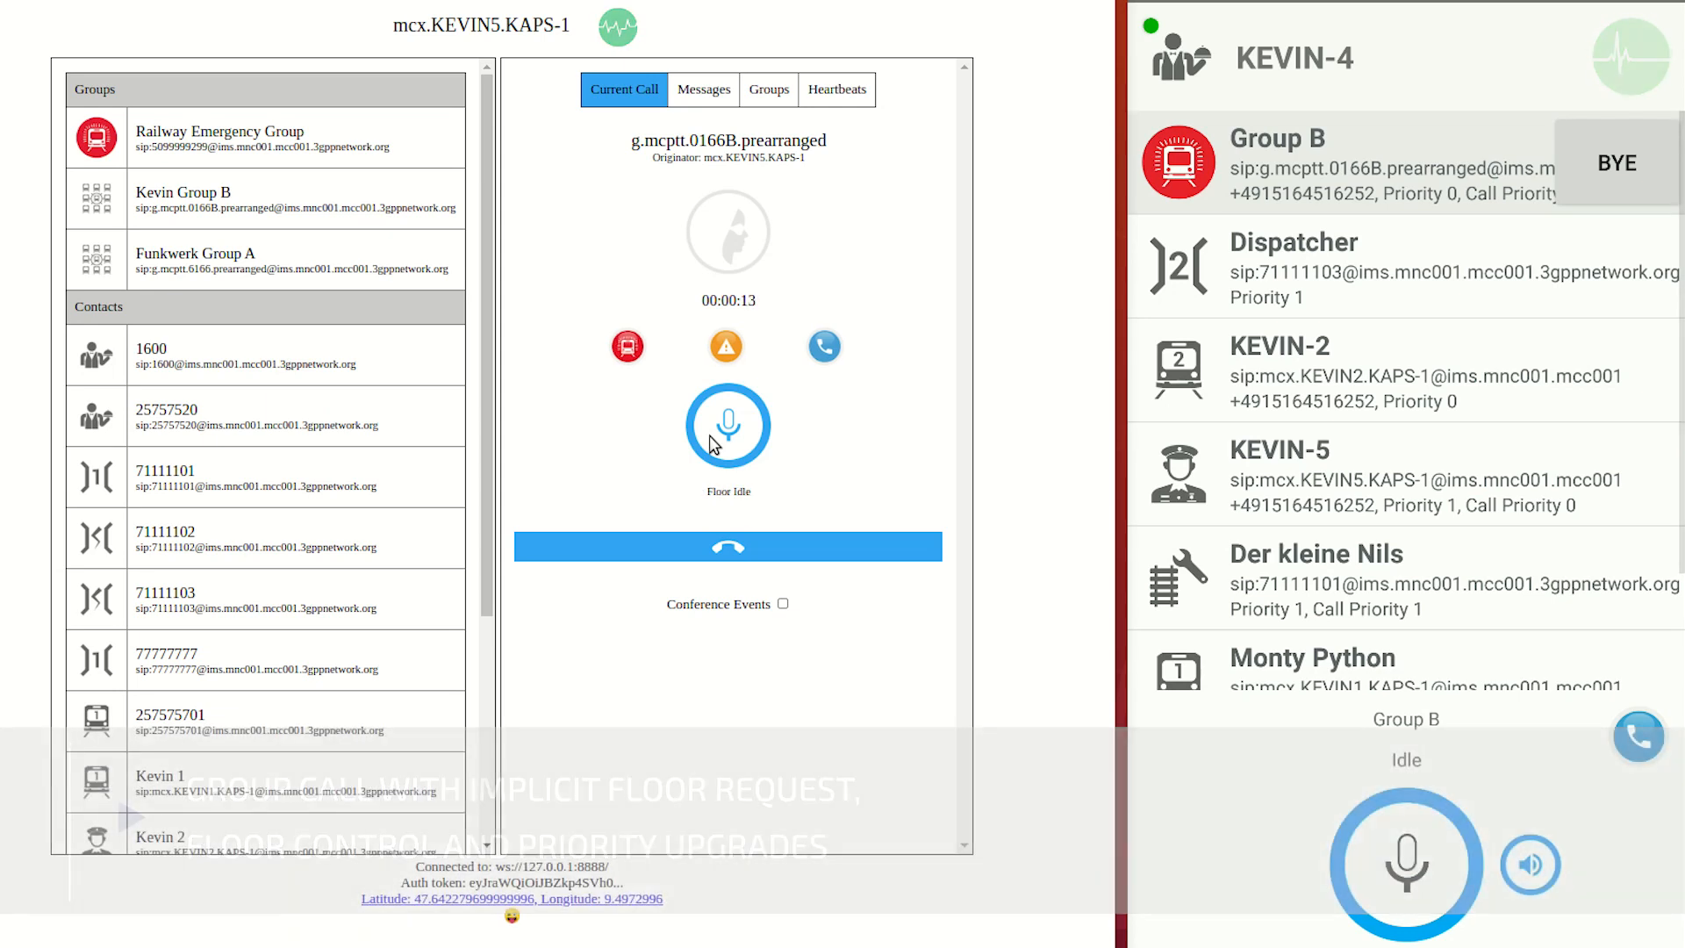
click(728, 423)
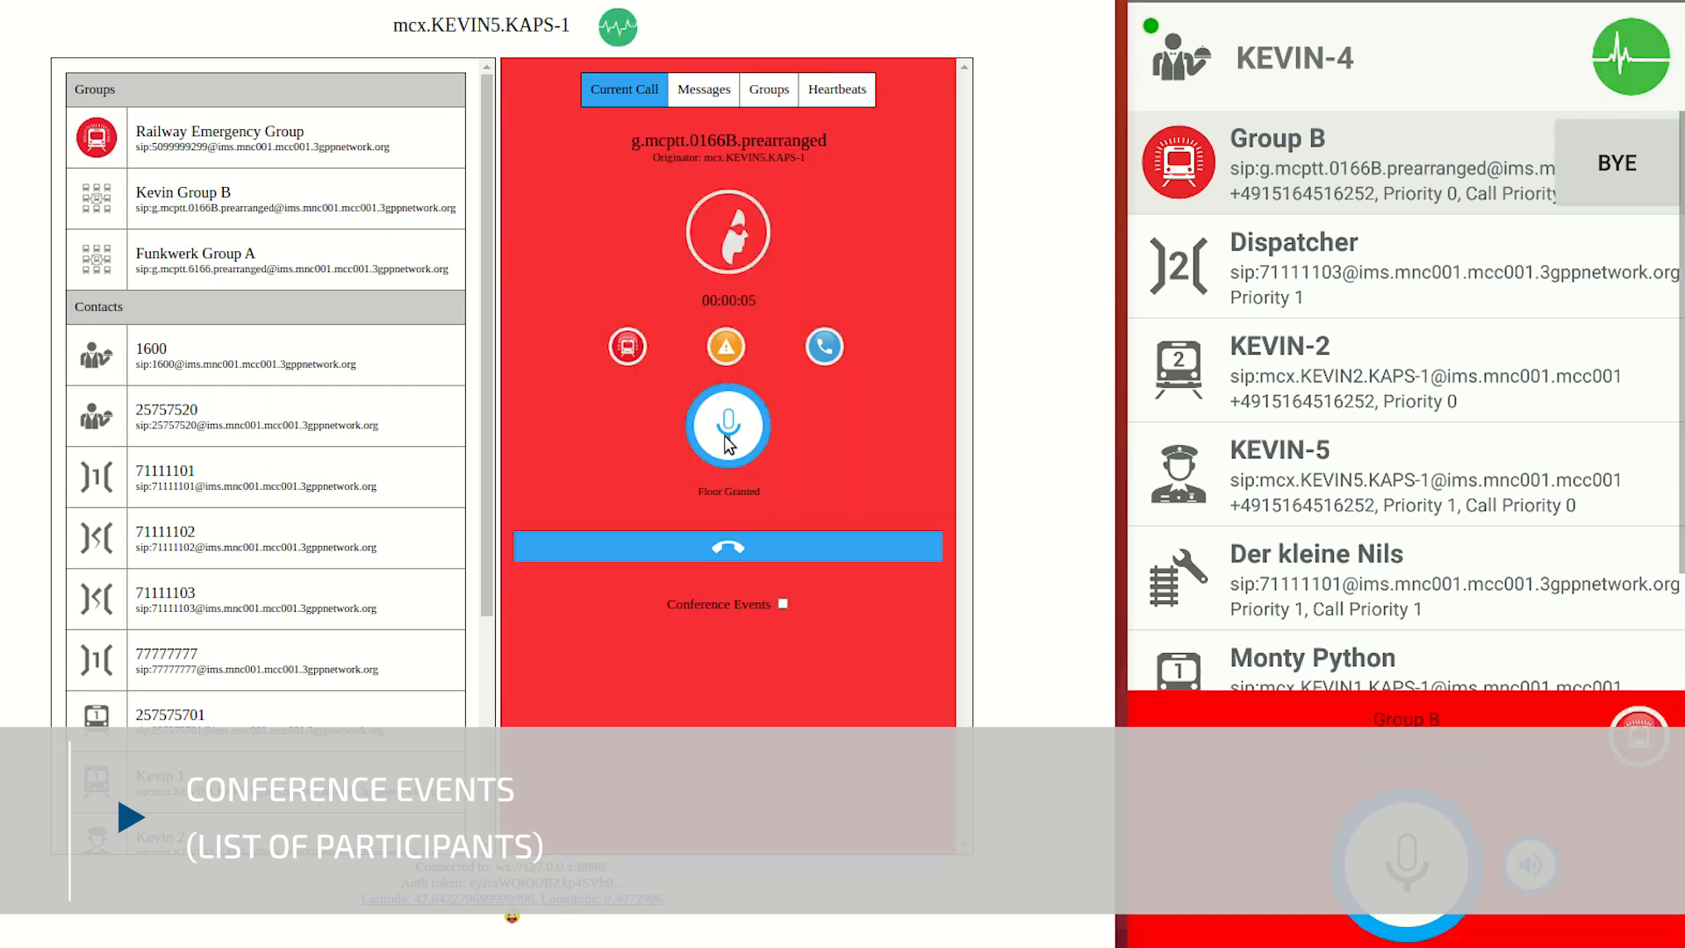
click(782, 603)
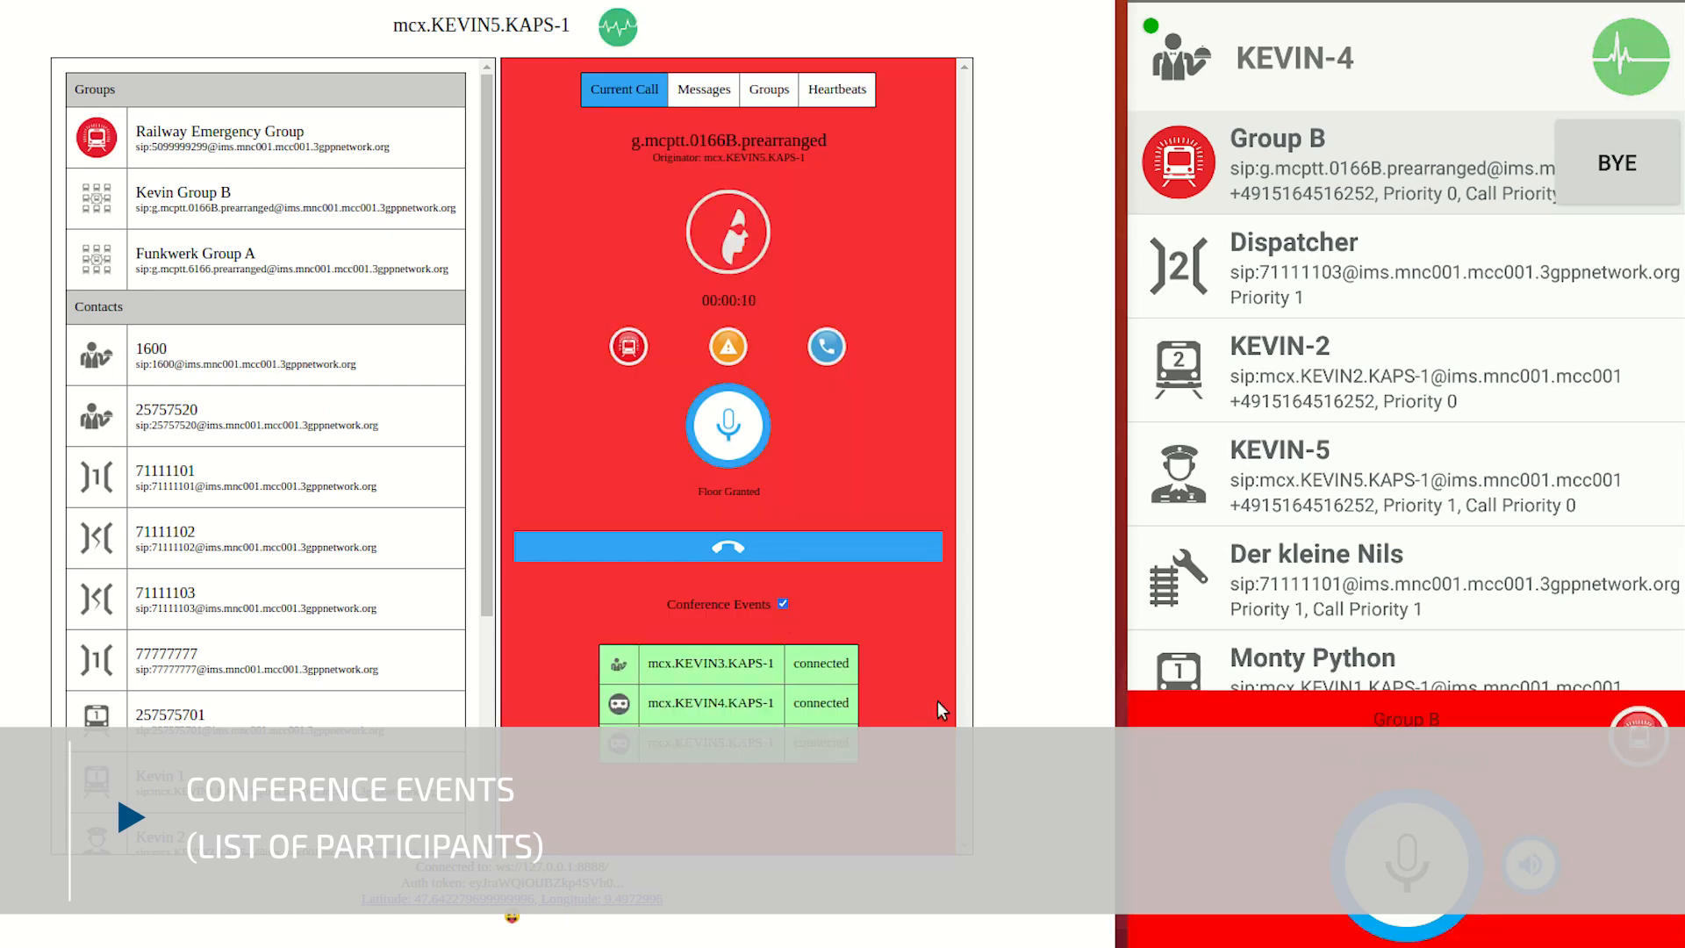
click(727, 546)
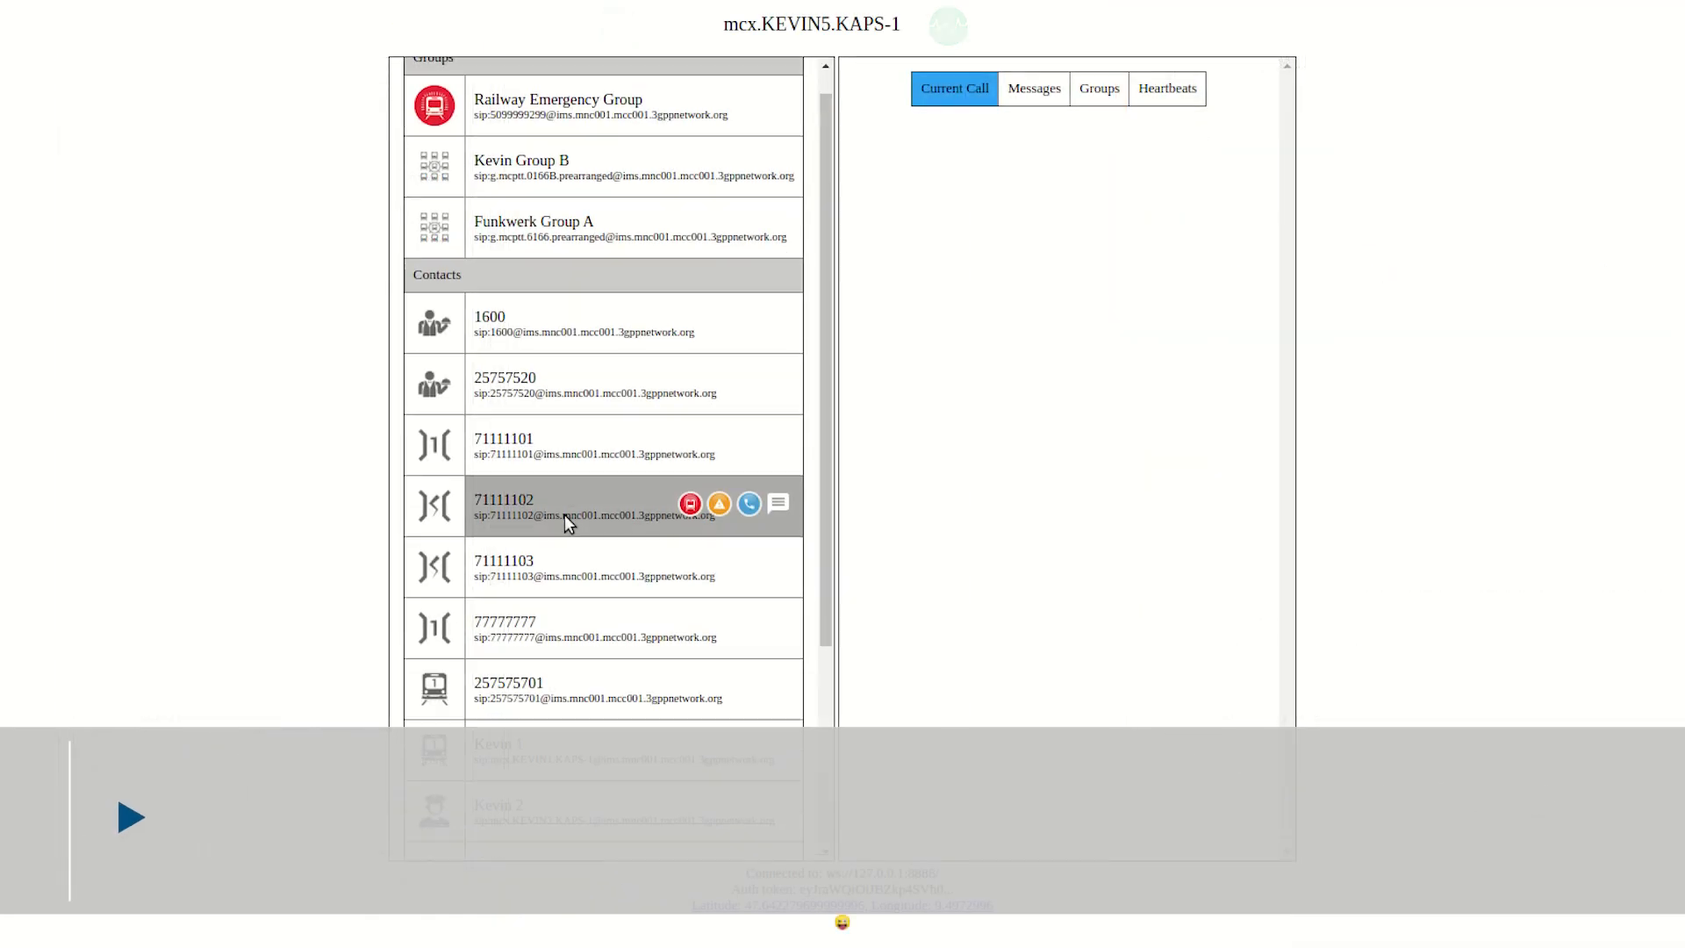
Place and end a brief private call to Kevin 4, then start a Kevin Group B call
click(749, 504)
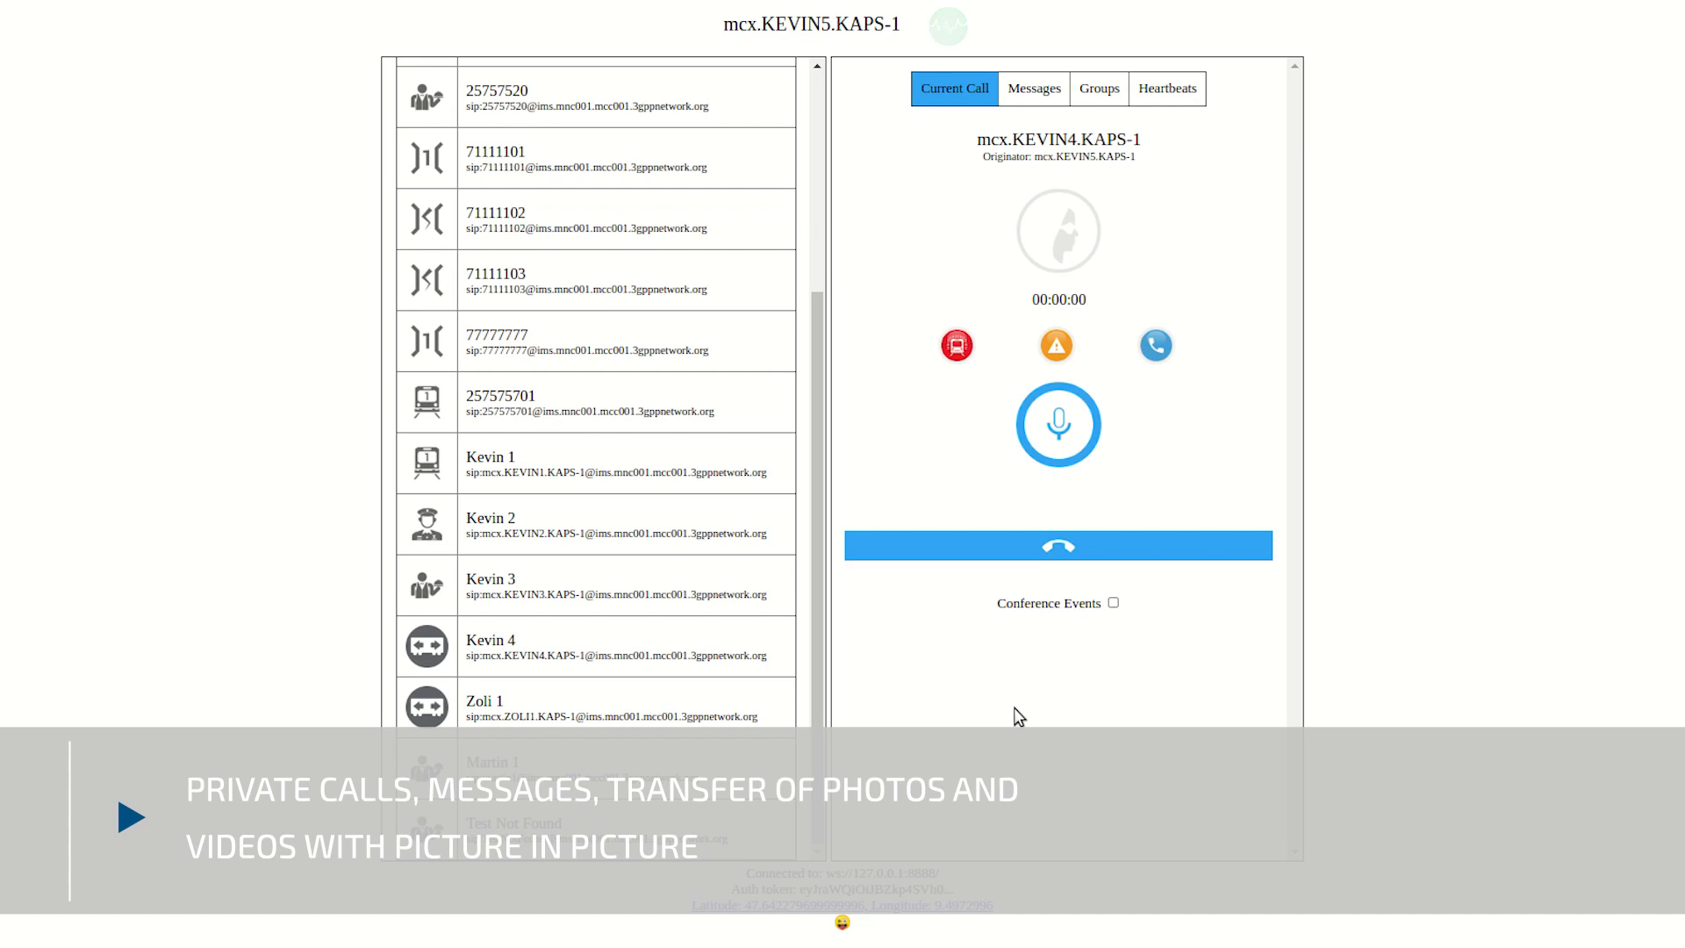
click(1057, 546)
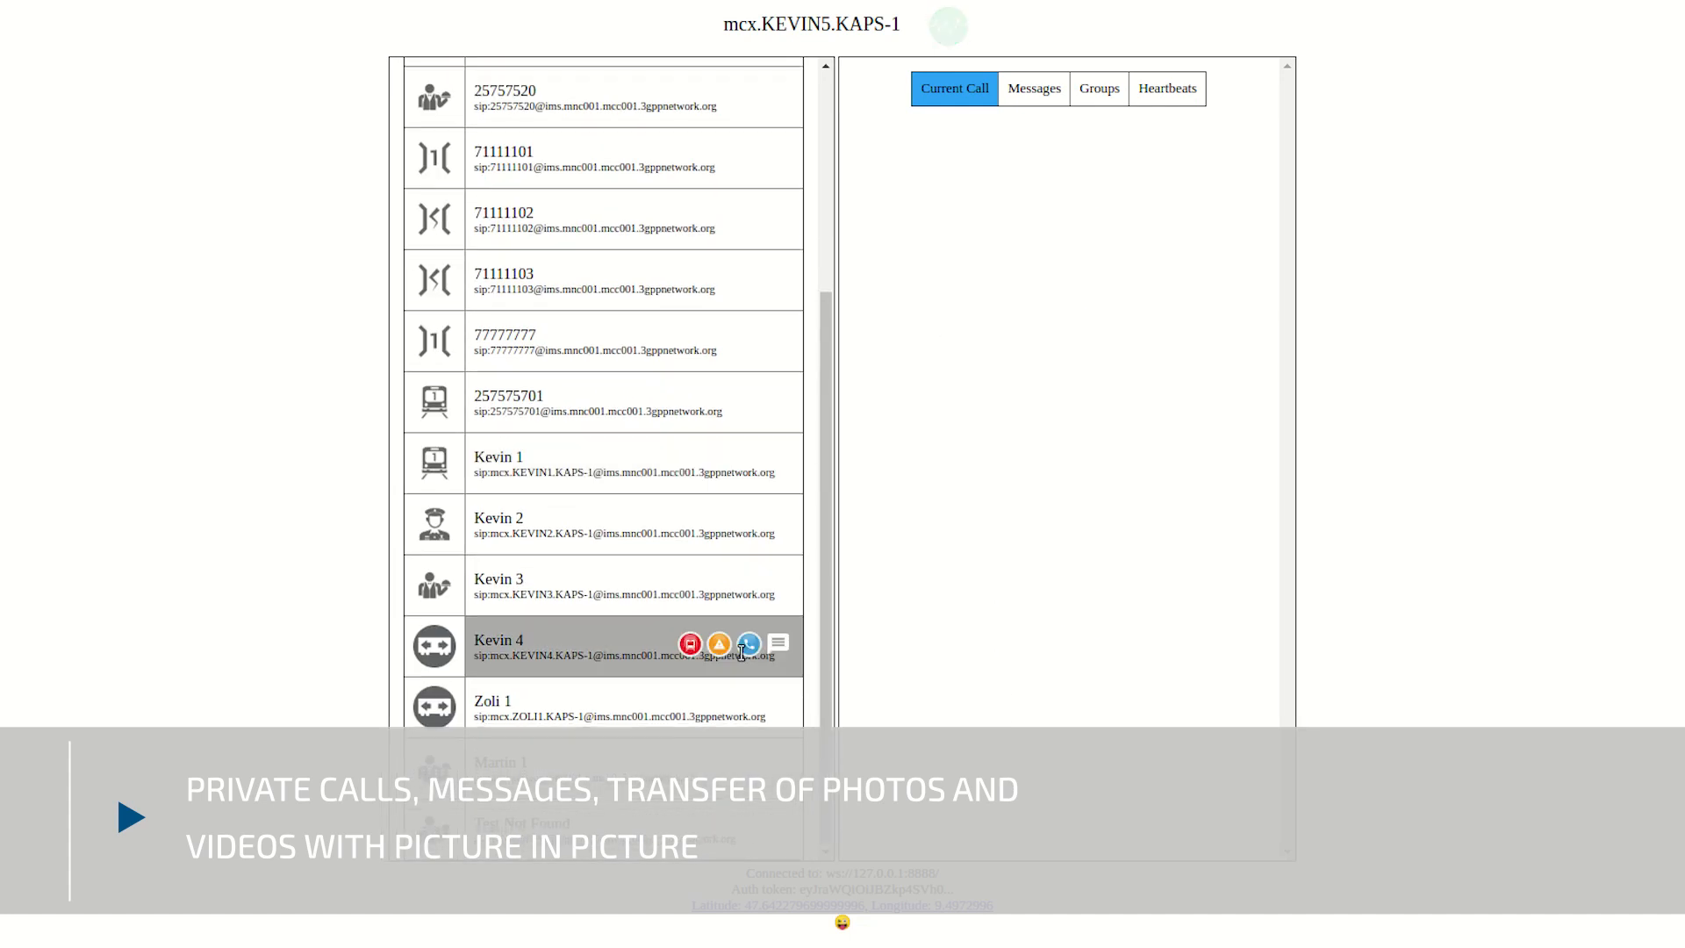
click(777, 644)
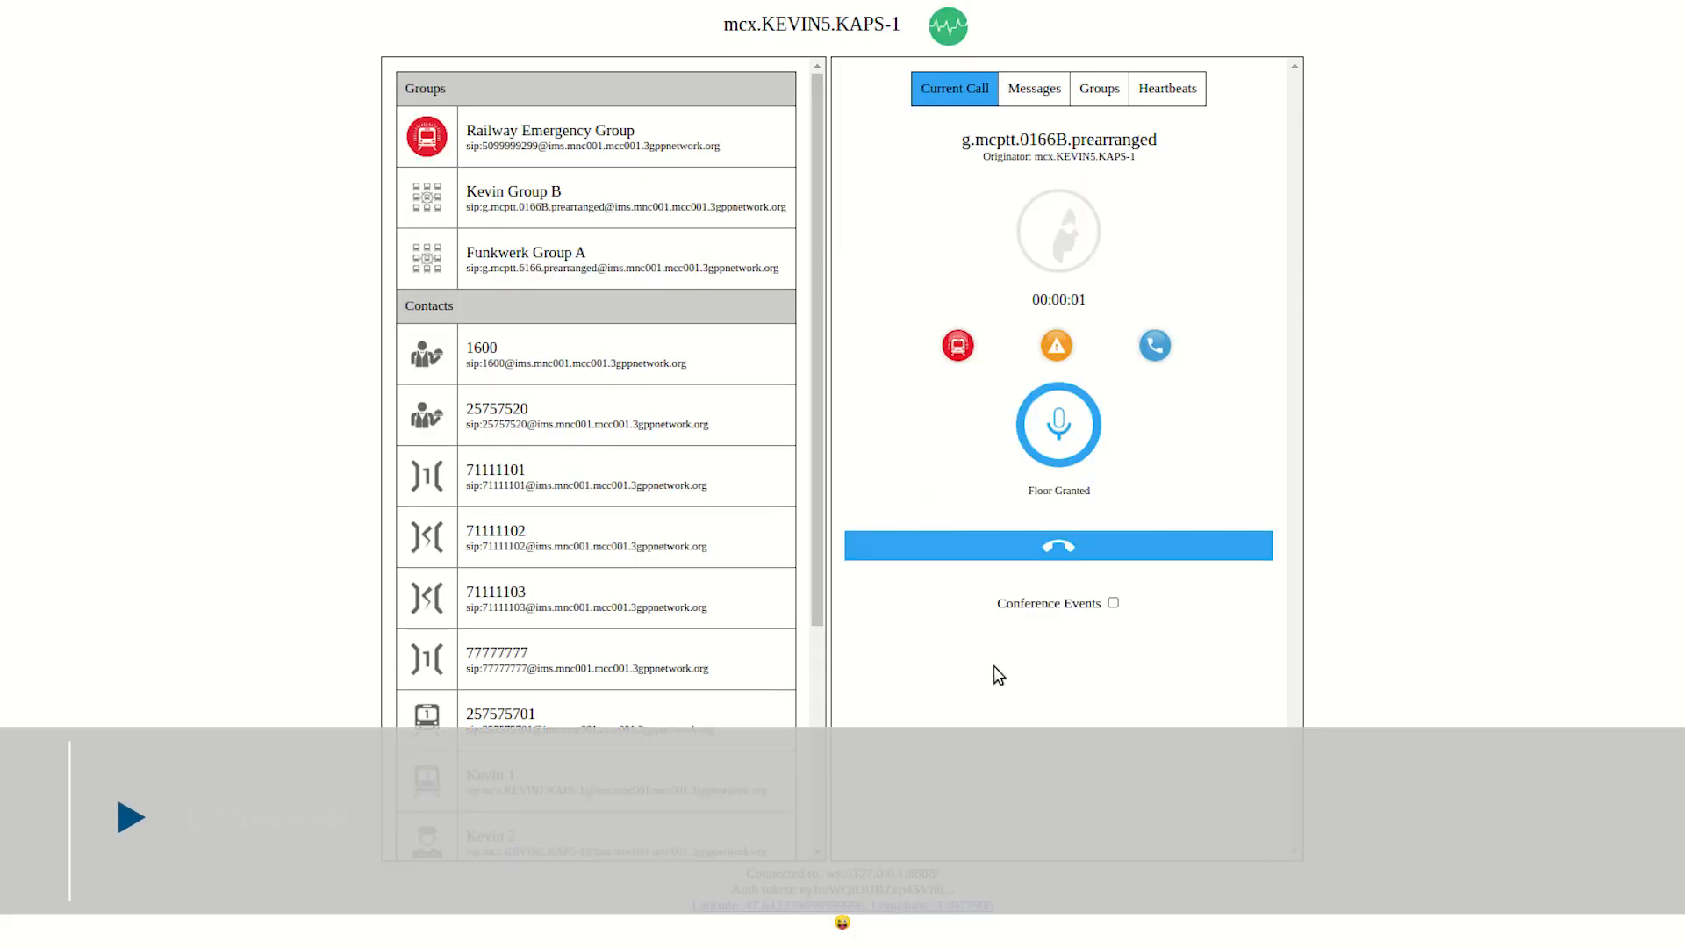
Show Group B participant statuses, escalate the call to emergency, and end it
click(1112, 602)
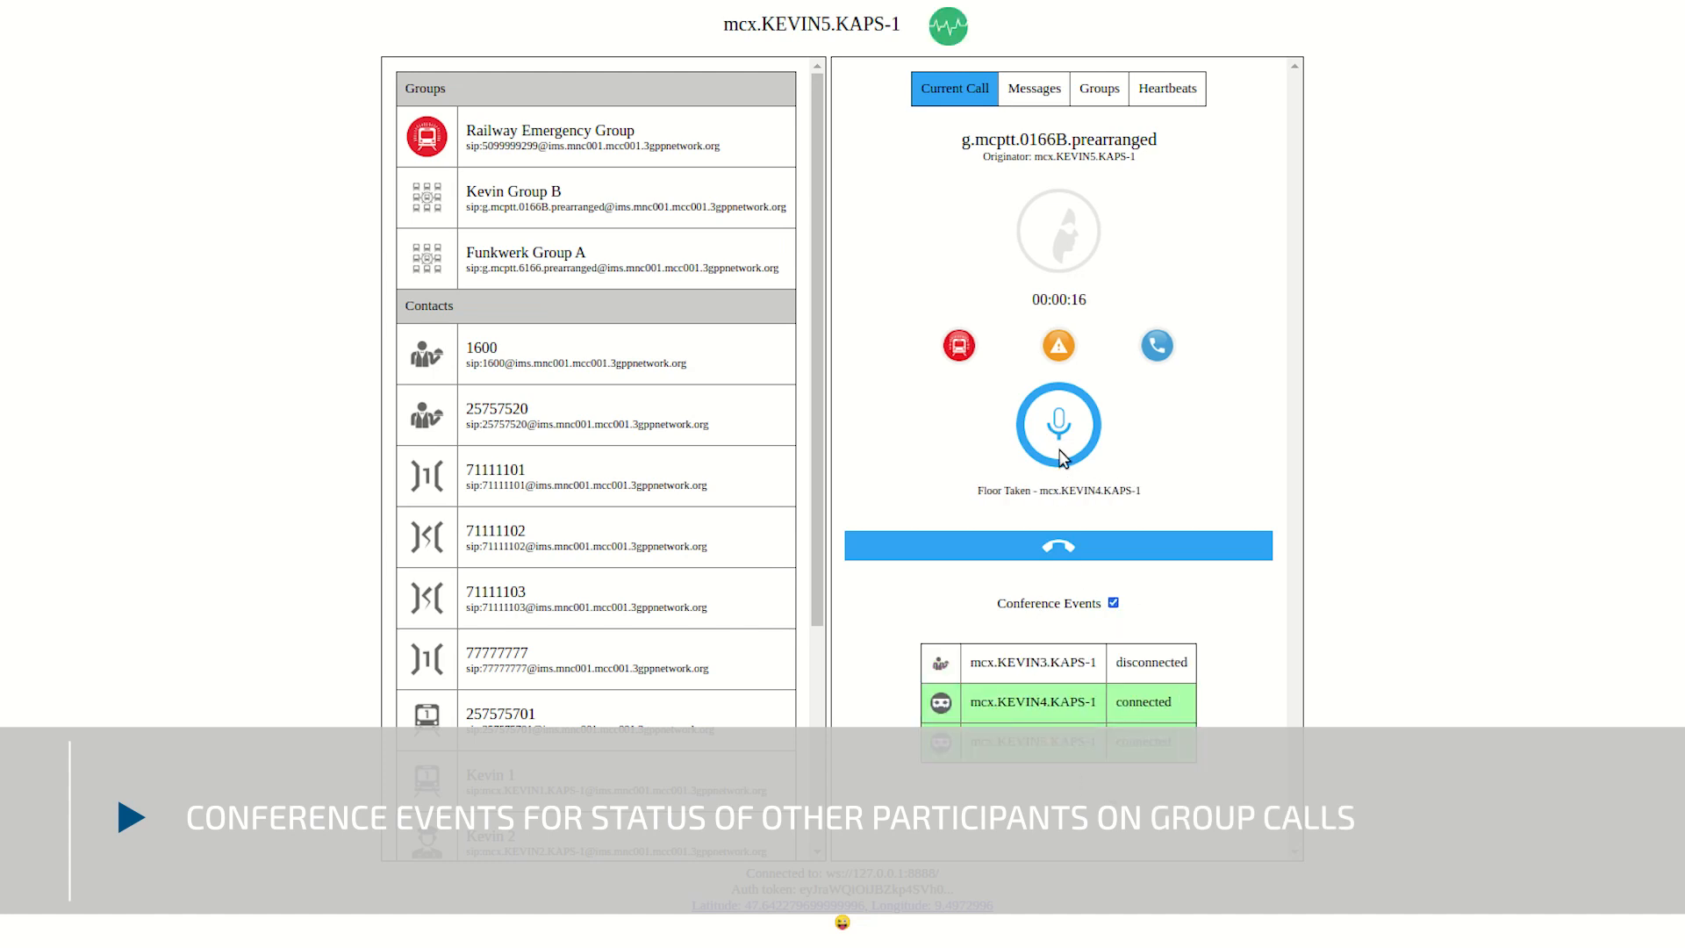
click(957, 345)
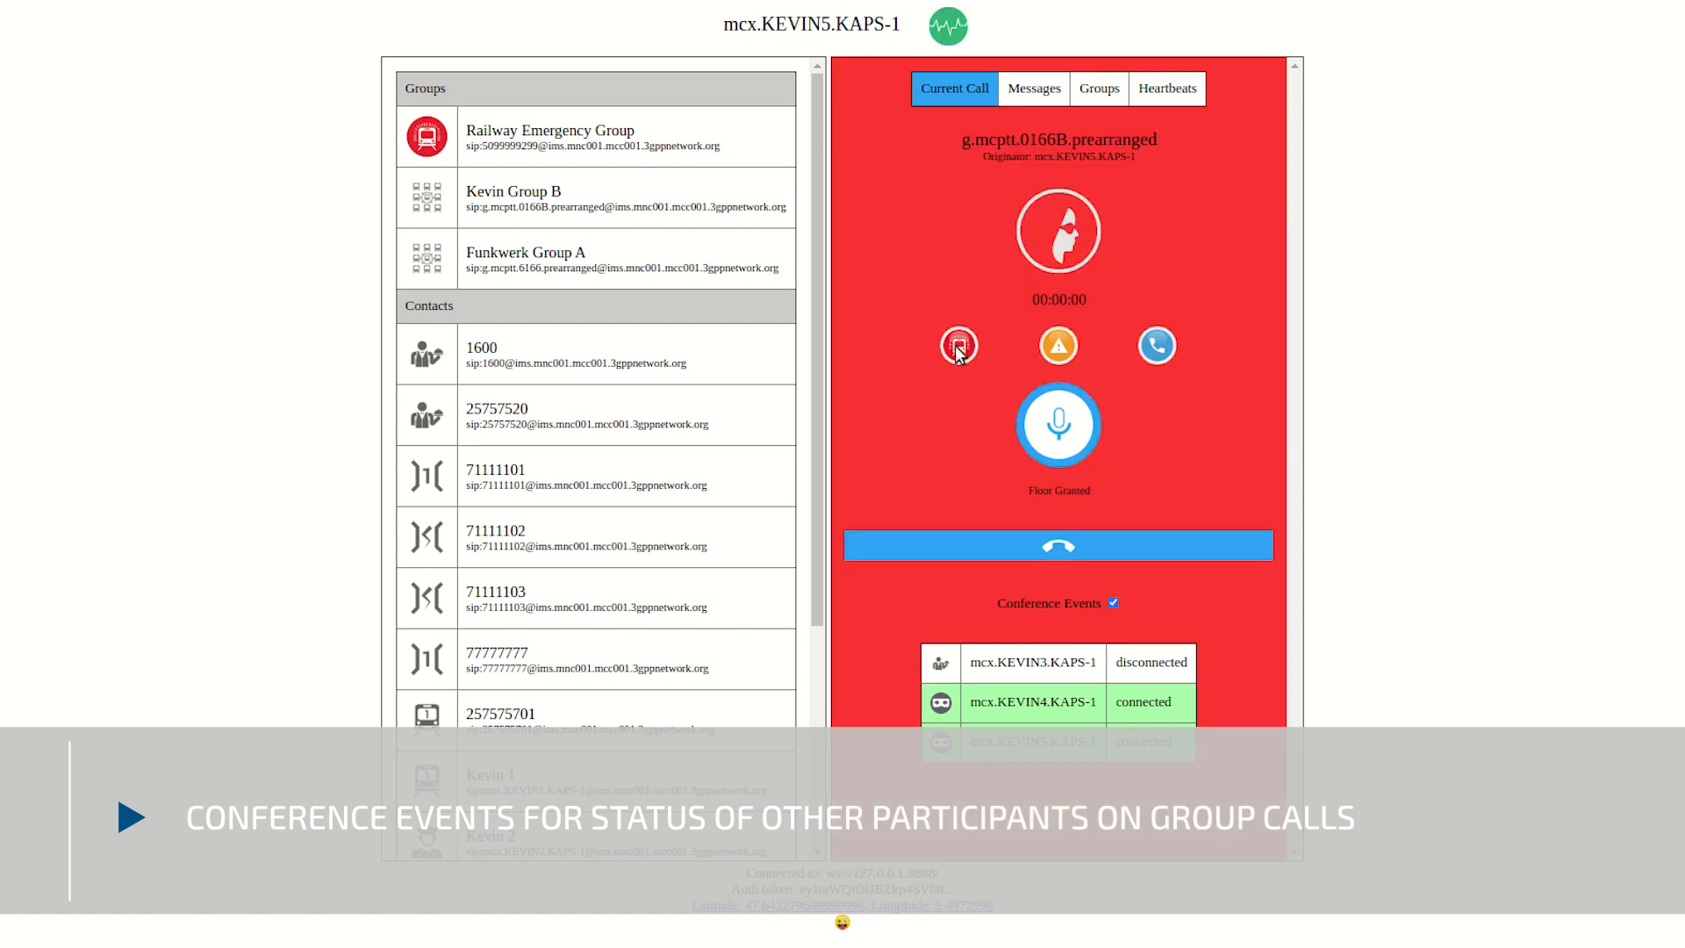
click(957, 345)
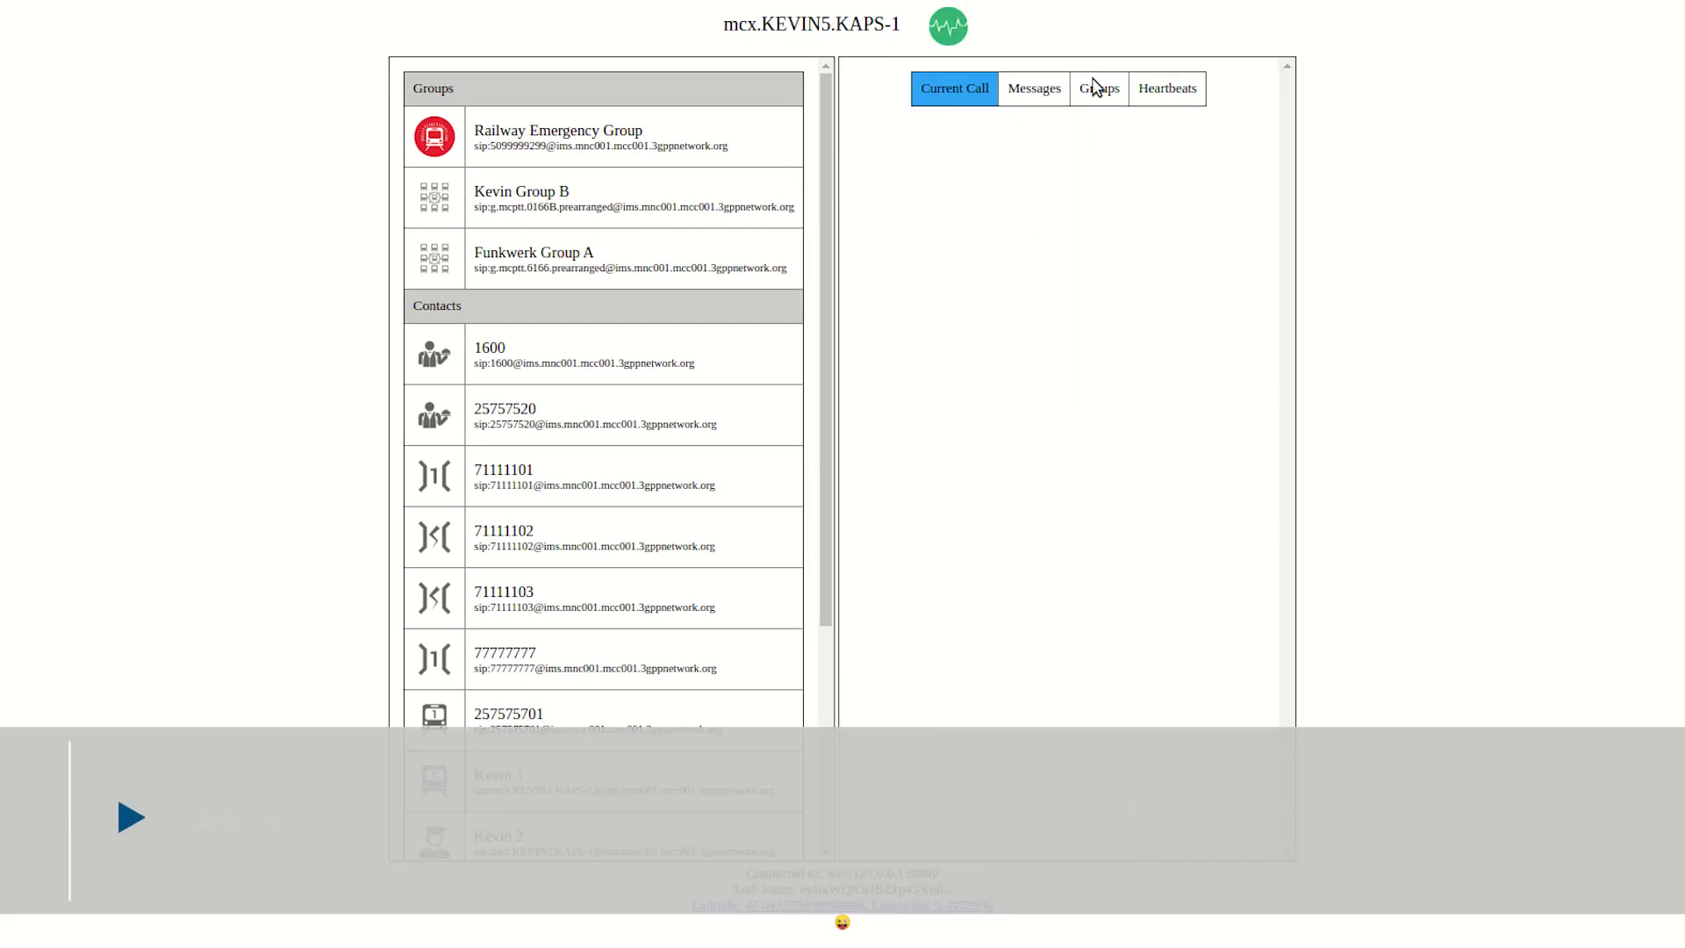
click(1167, 88)
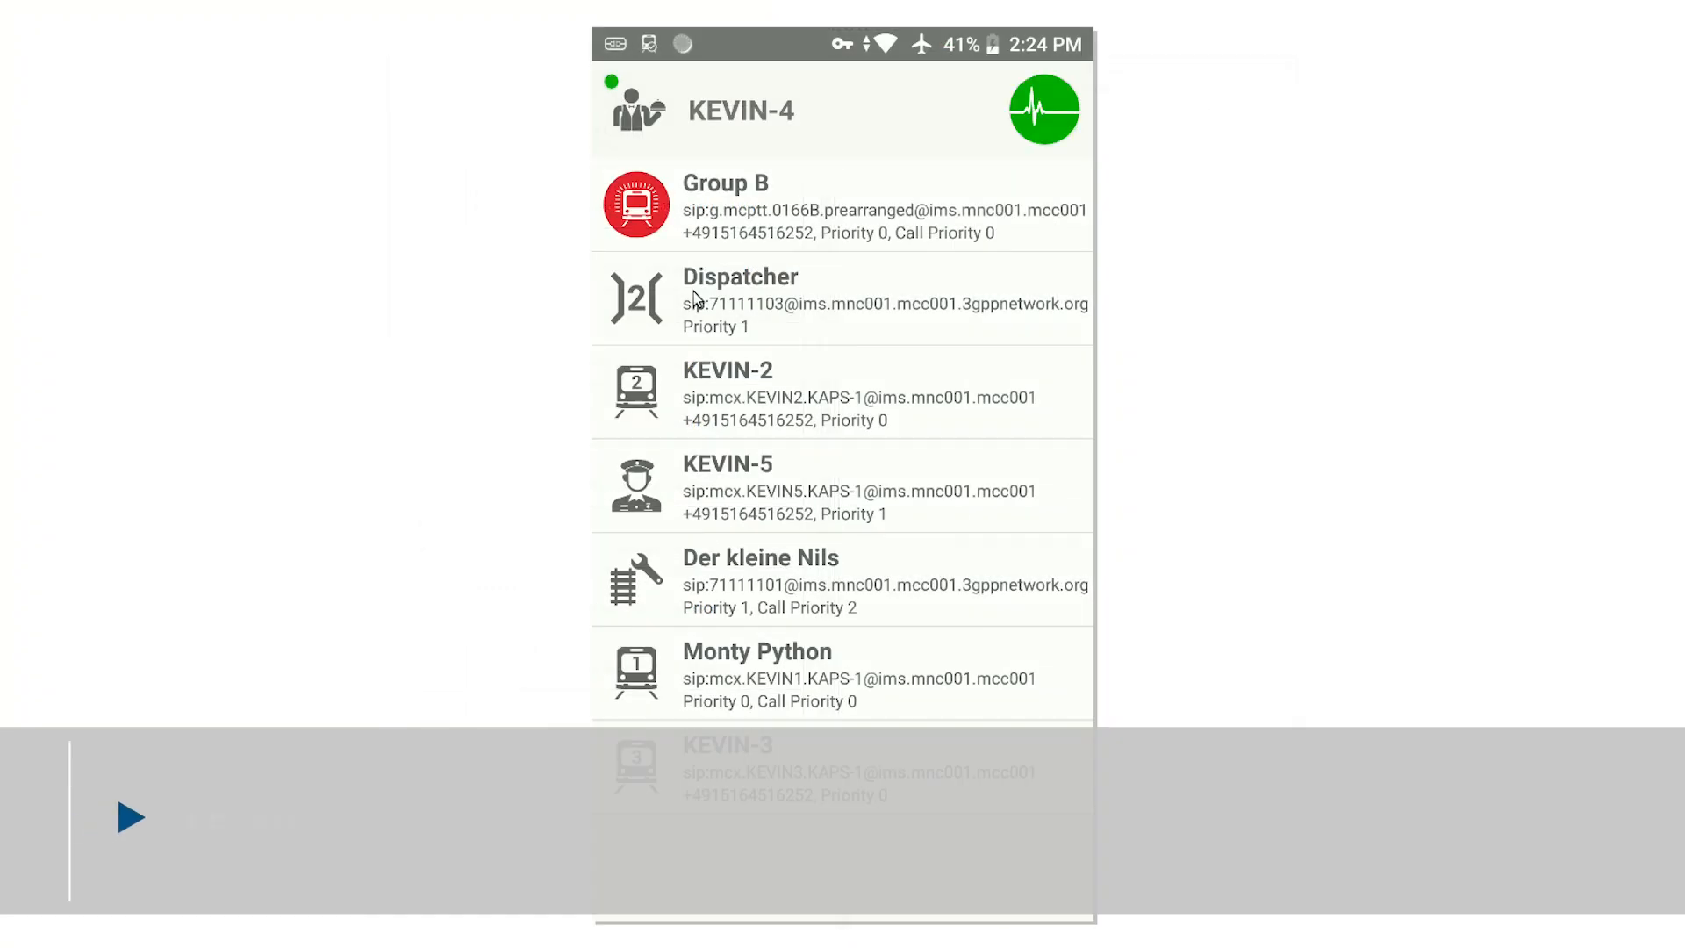
Call and hang up on Der kleine Nils, answer KEVIN-3's incoming call, then call Group B
click(760, 580)
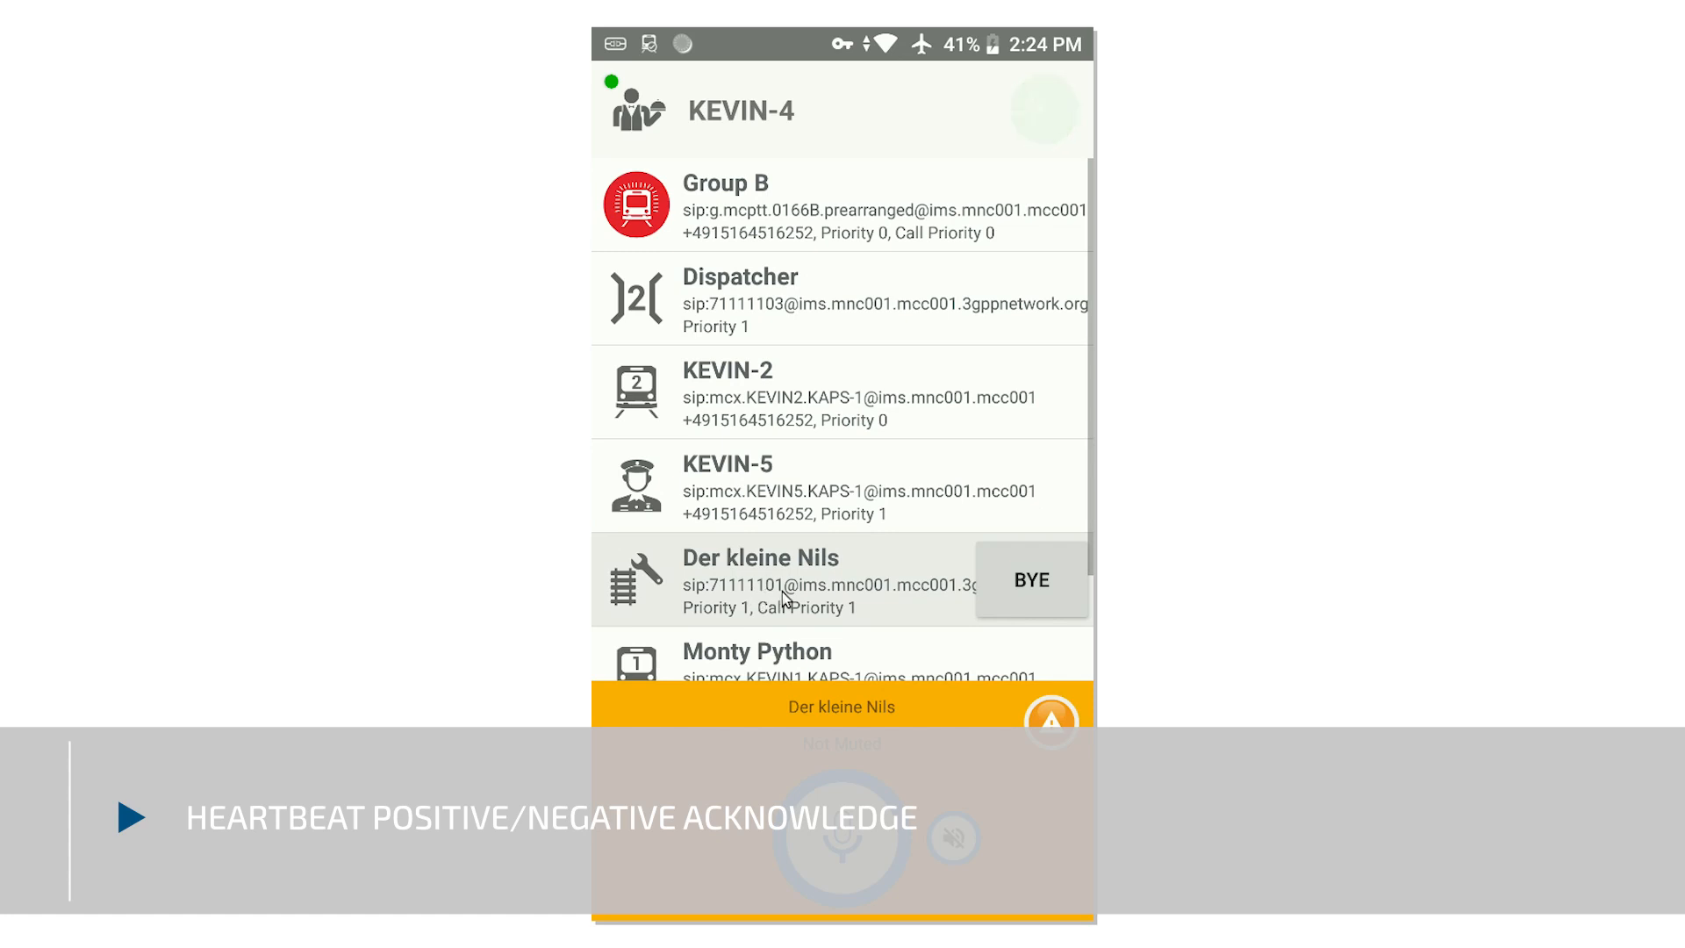
click(1029, 579)
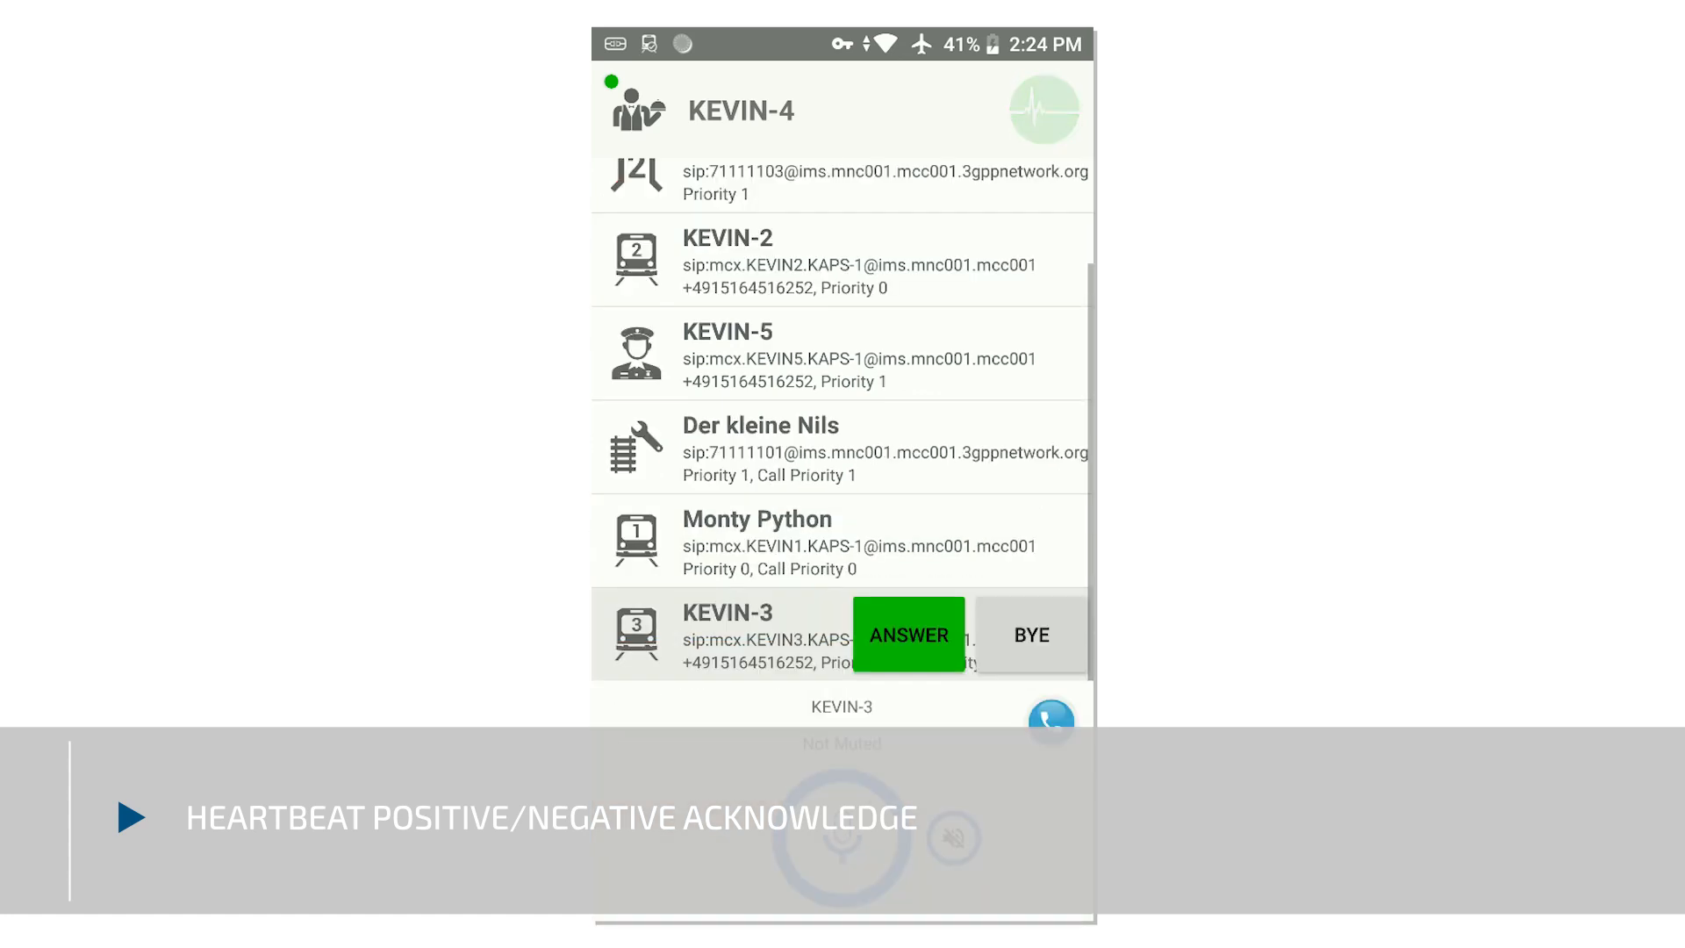
click(907, 634)
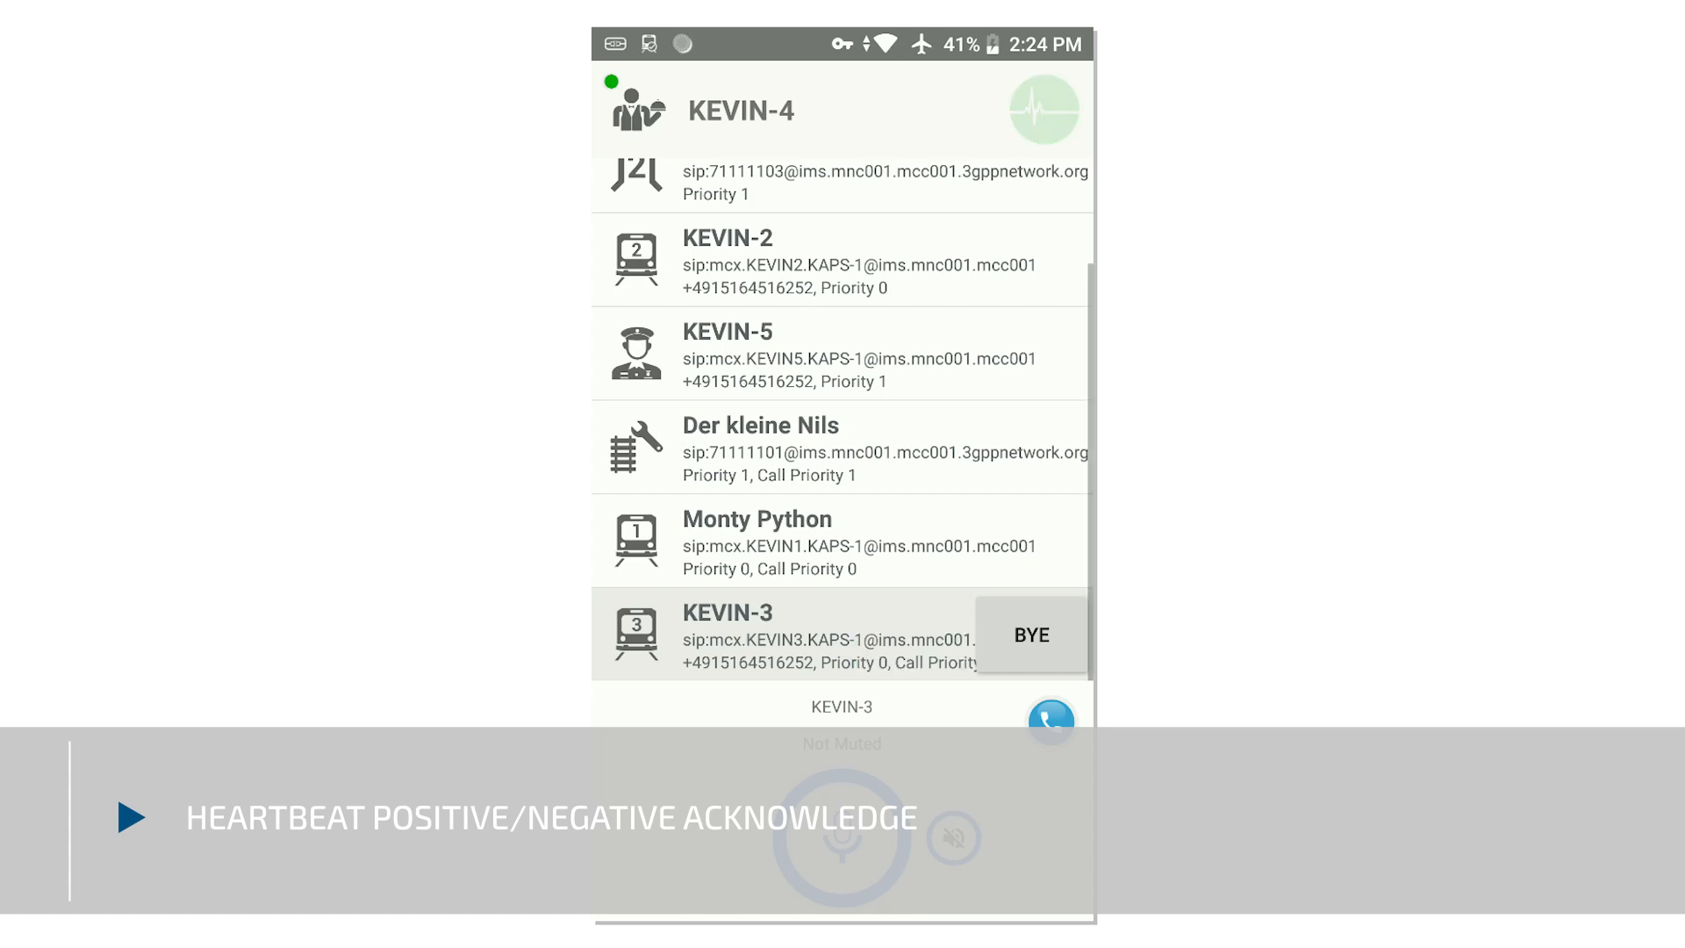
scroll(up, 3)
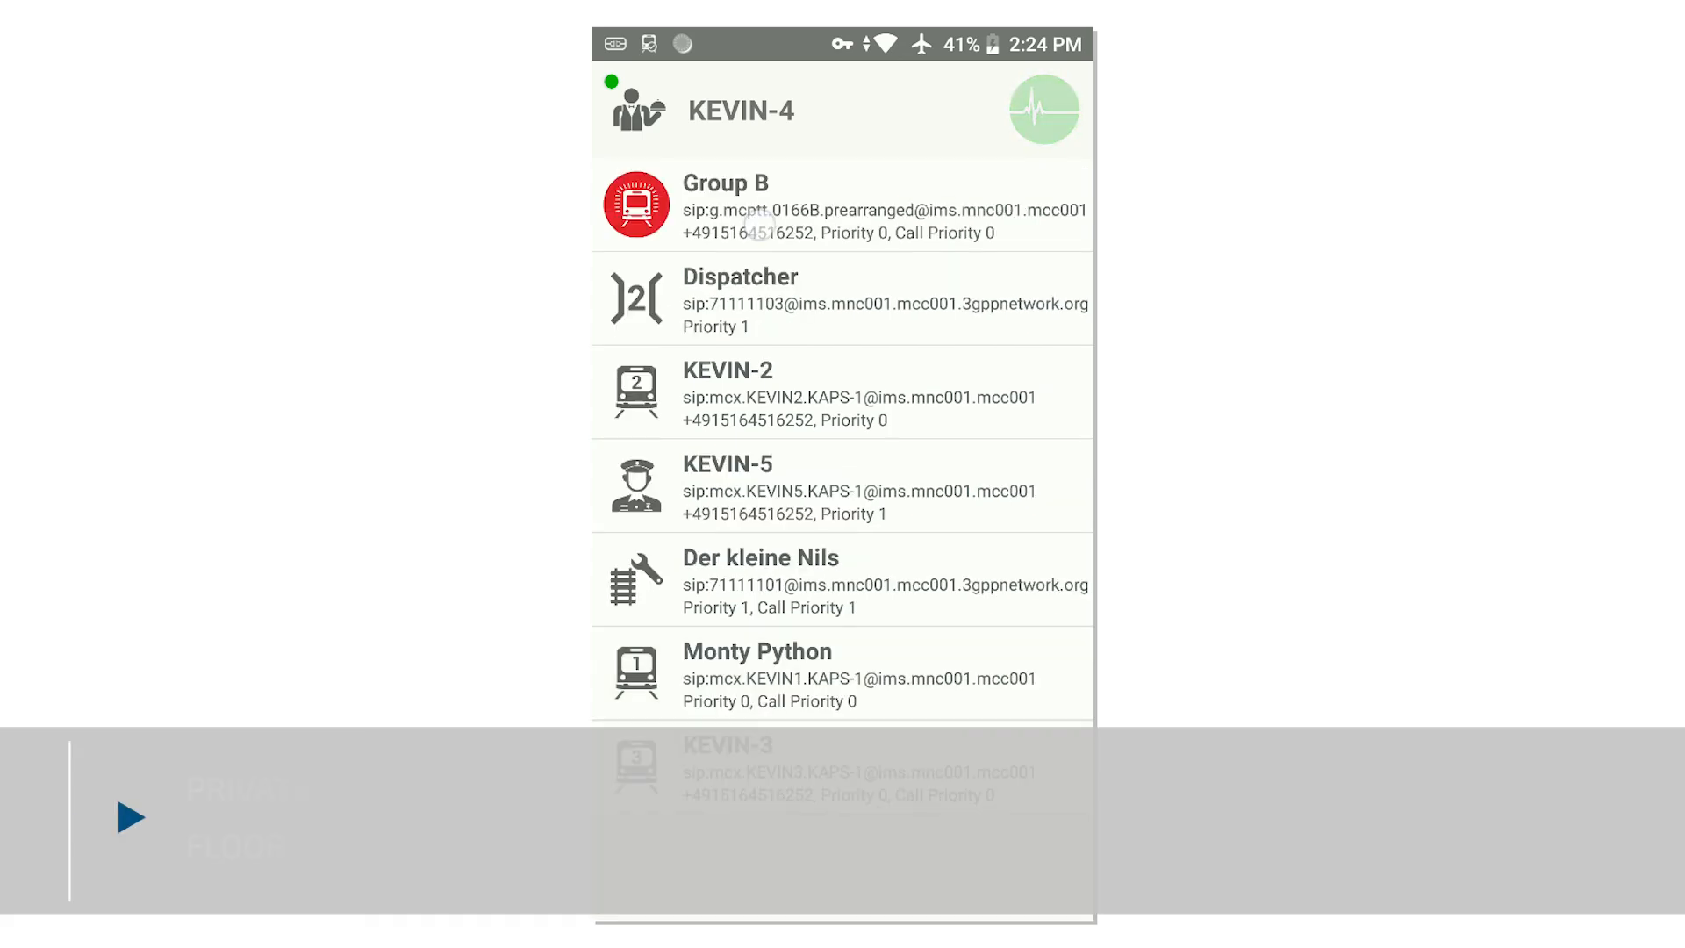
click(842, 206)
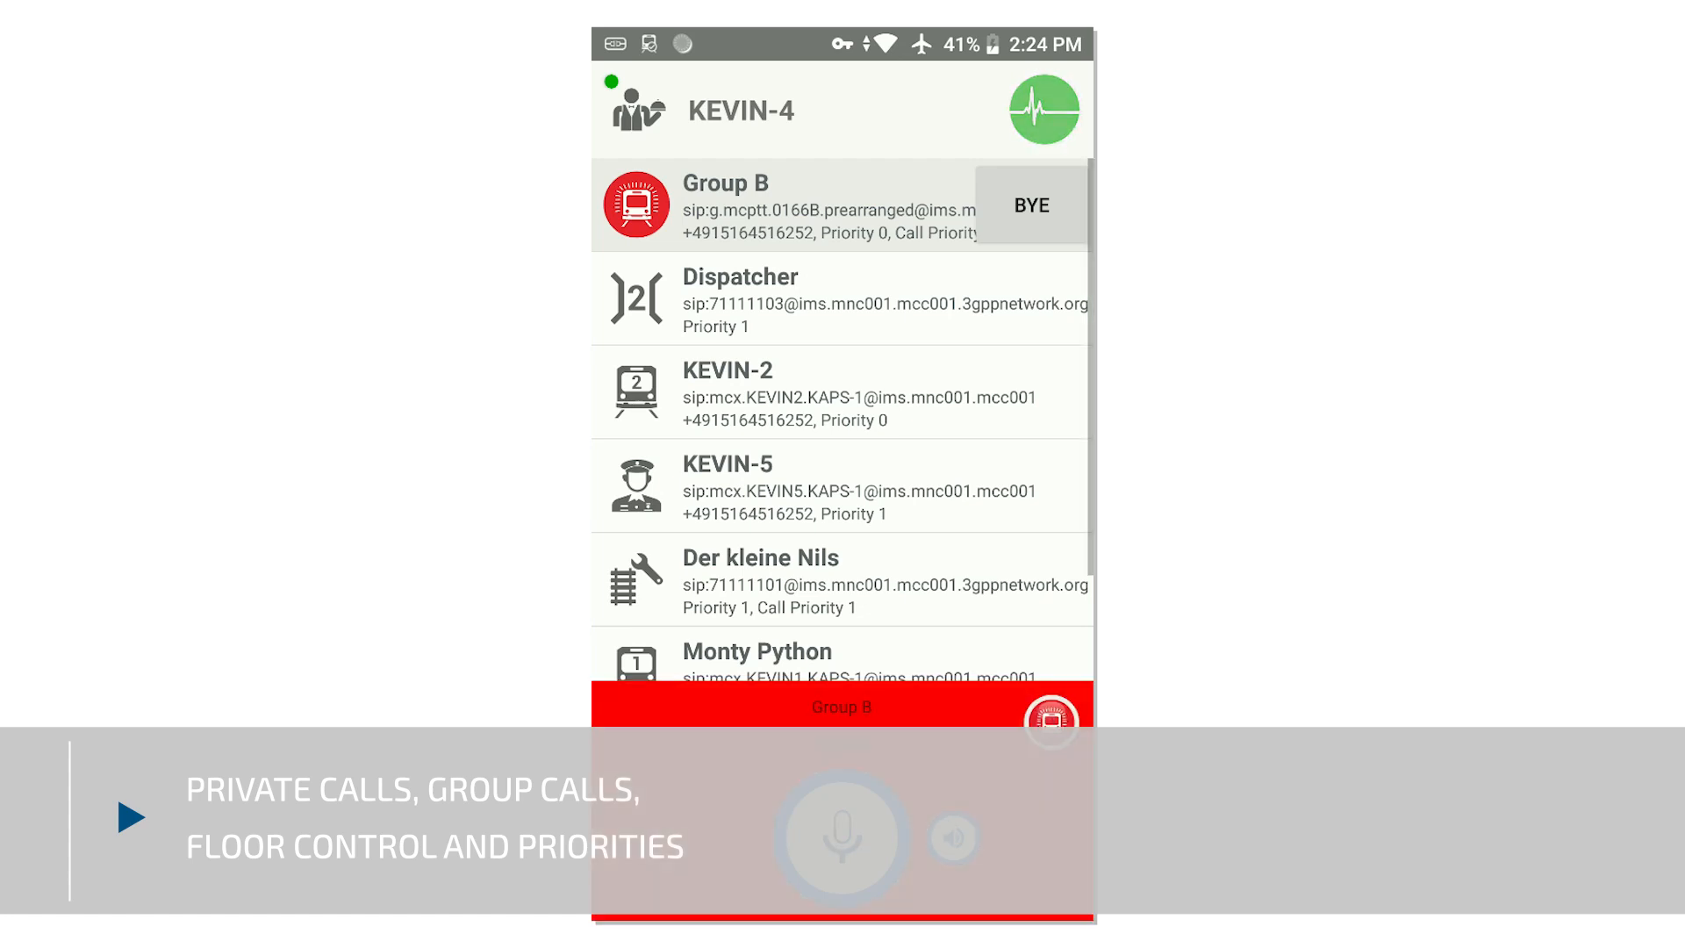
End the Group B call and call KEVIN-3 at imminent-peril priority
click(1028, 204)
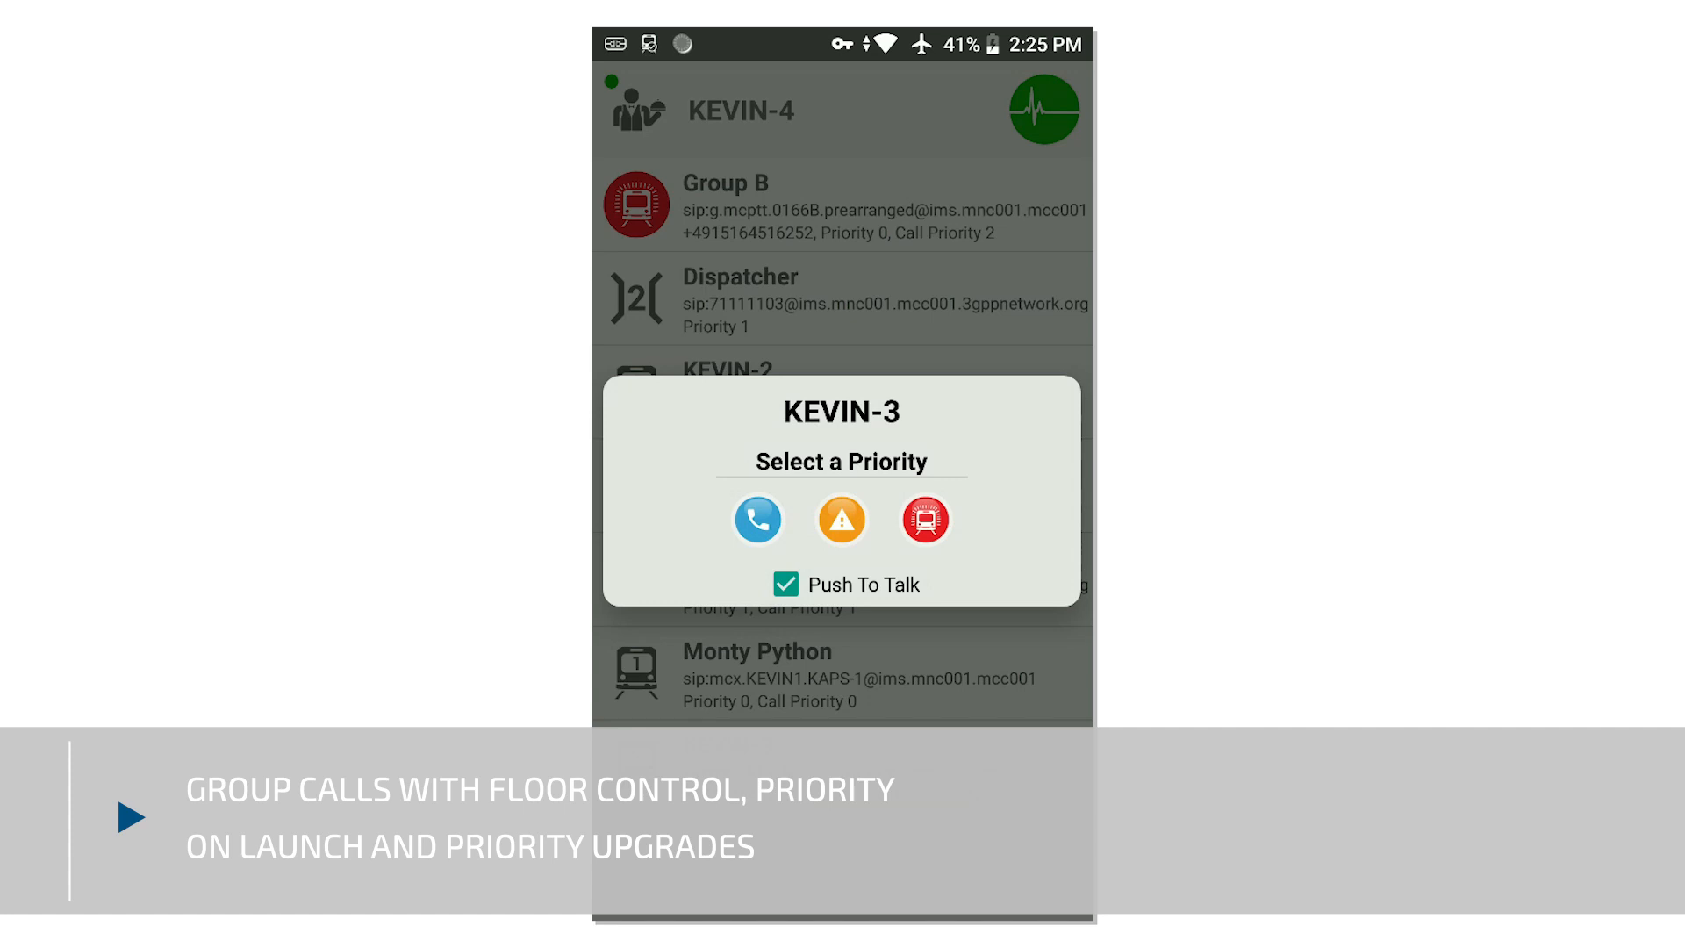
click(842, 520)
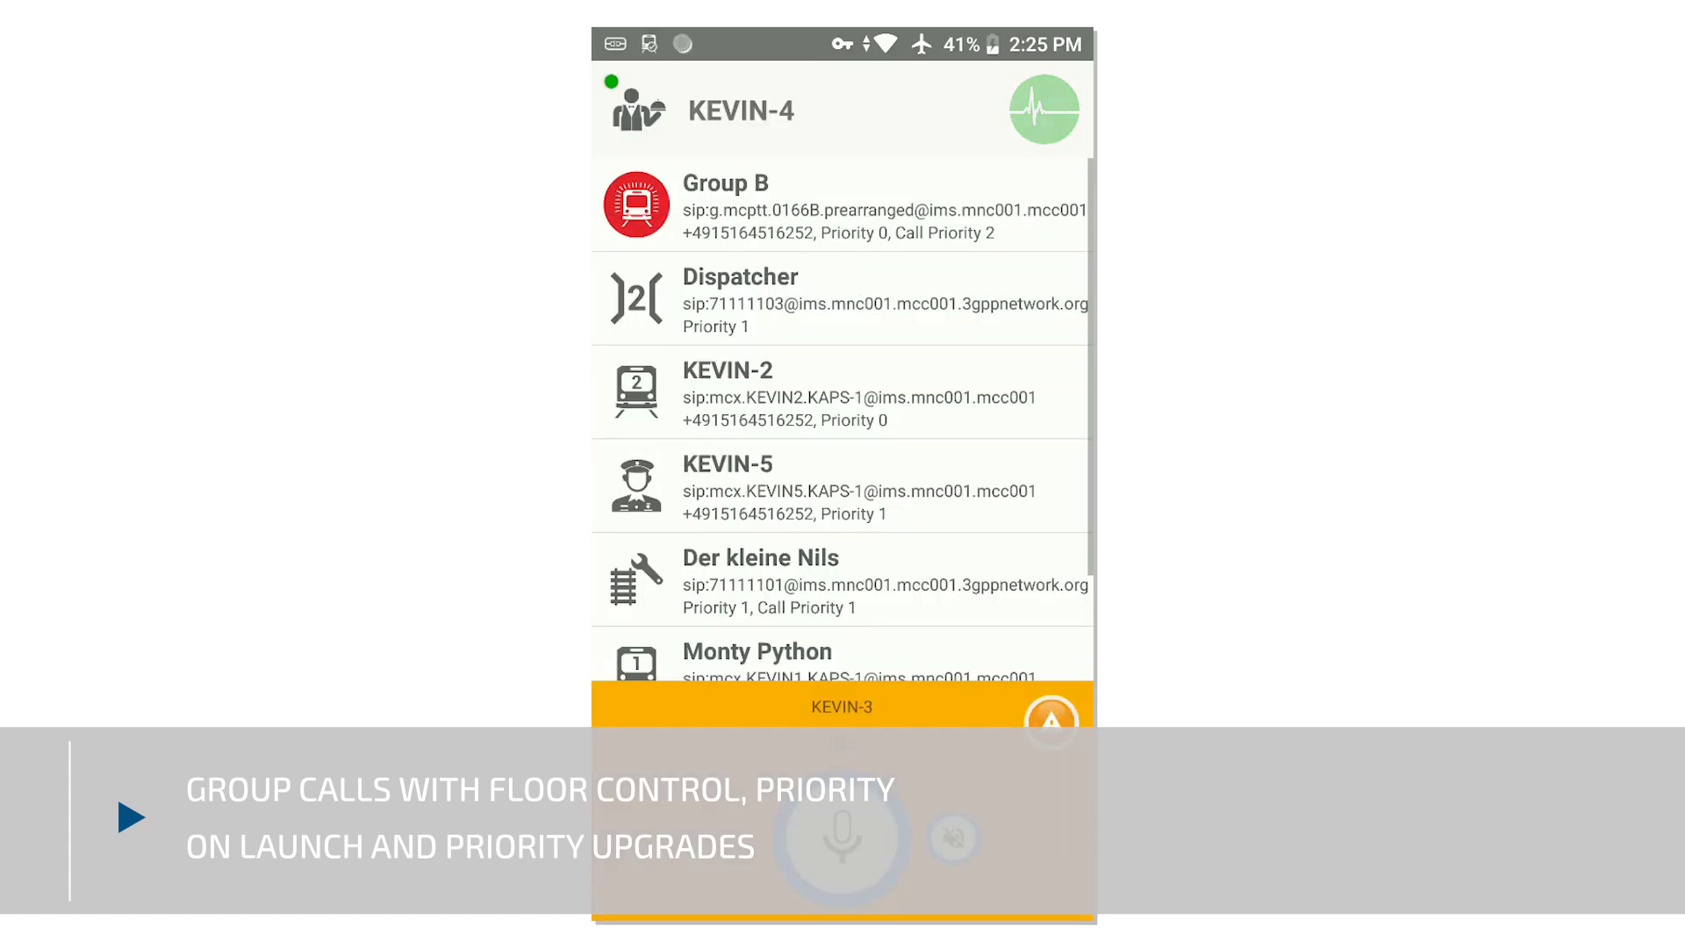